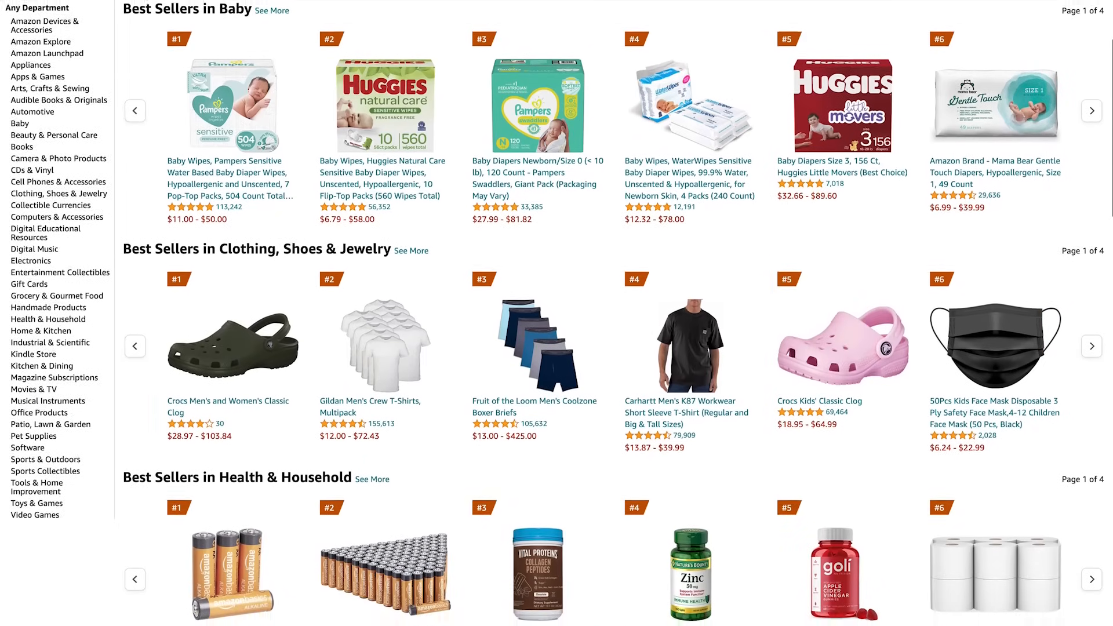
Step: Include the Appliances and Baby categories in the Product Database filters
scroll("down", 3)
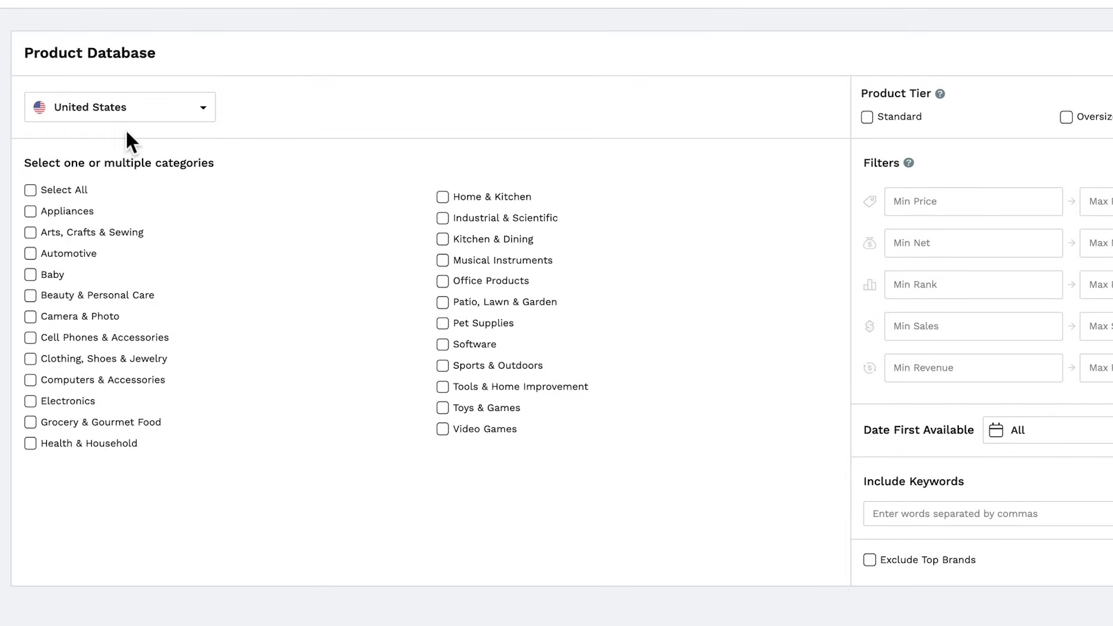
left_click(30, 211)
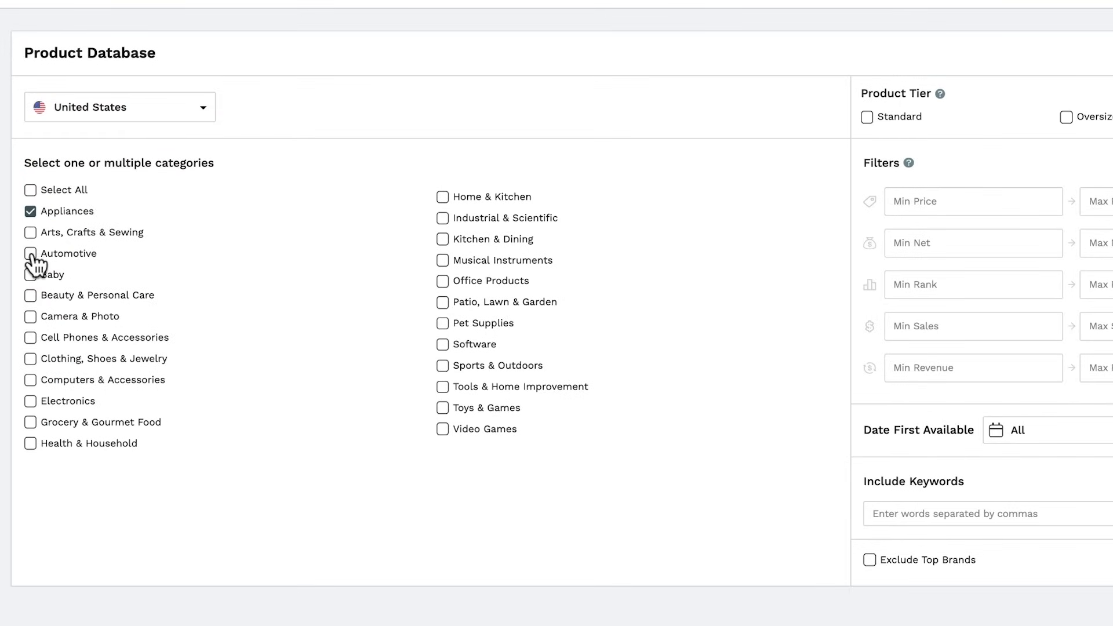
left_click(30, 275)
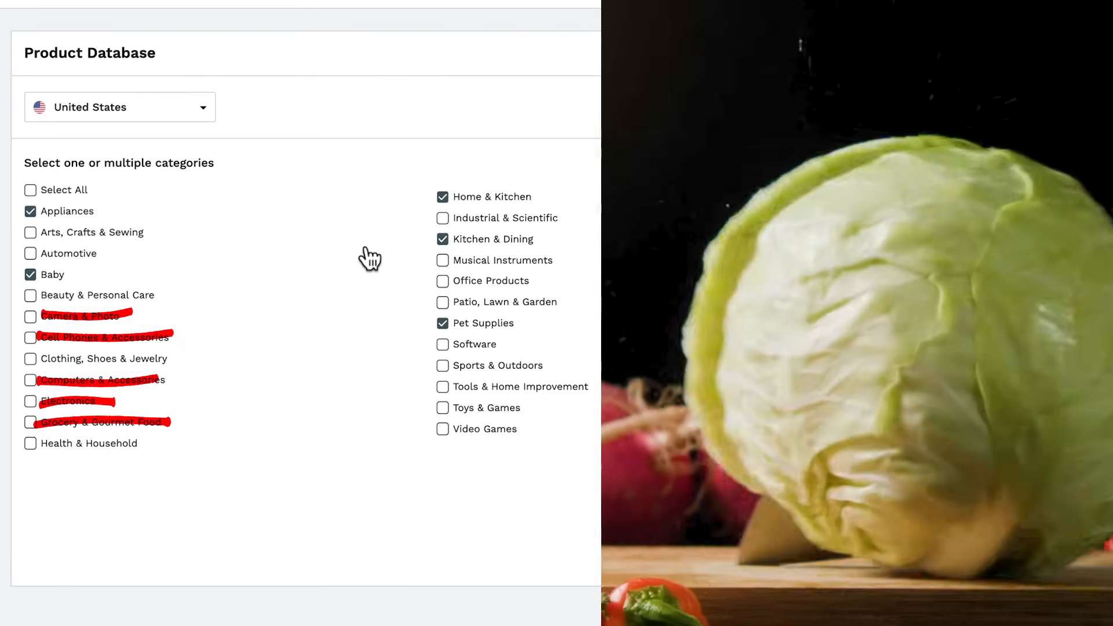
mouse_move(103, 358)
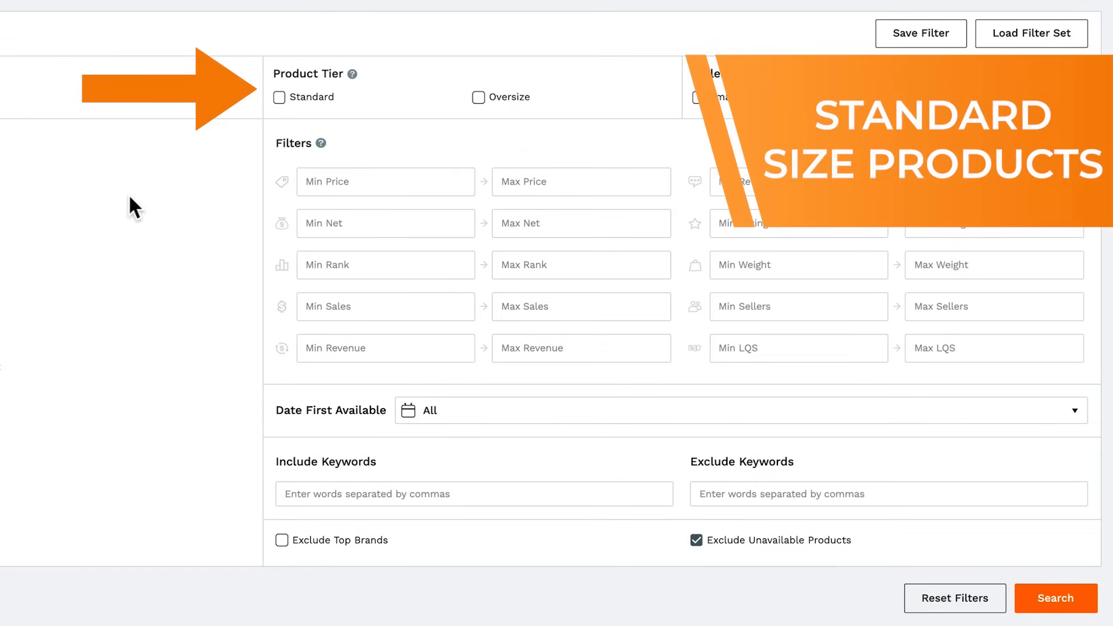
mouse_move(330, 128)
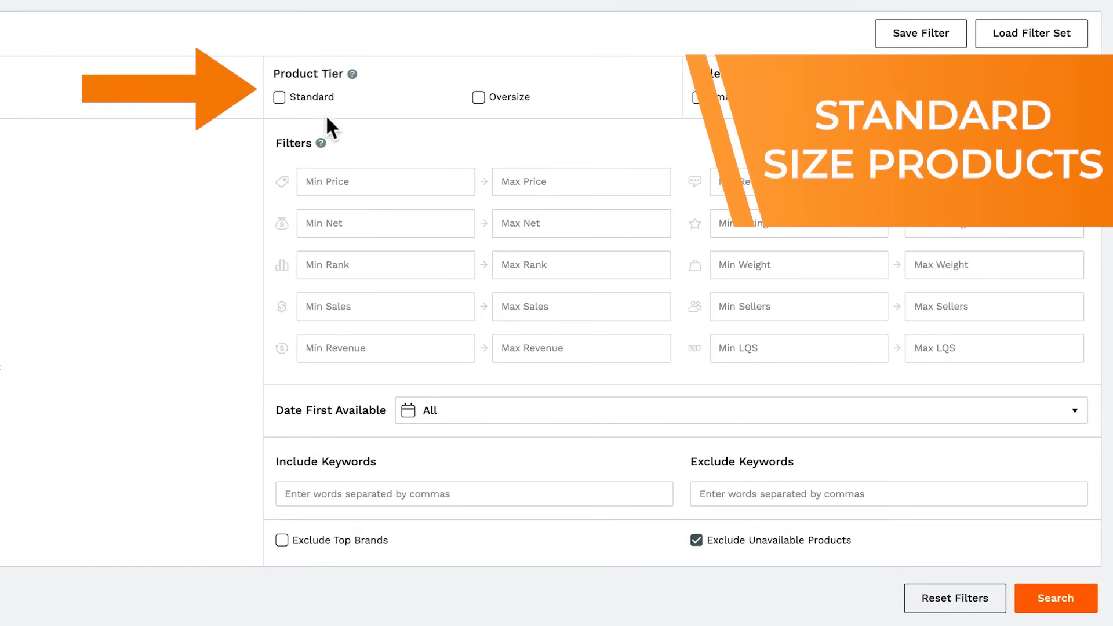
Step: Tick the Standard product tier so only standard-size products are returned
left_click(279, 98)
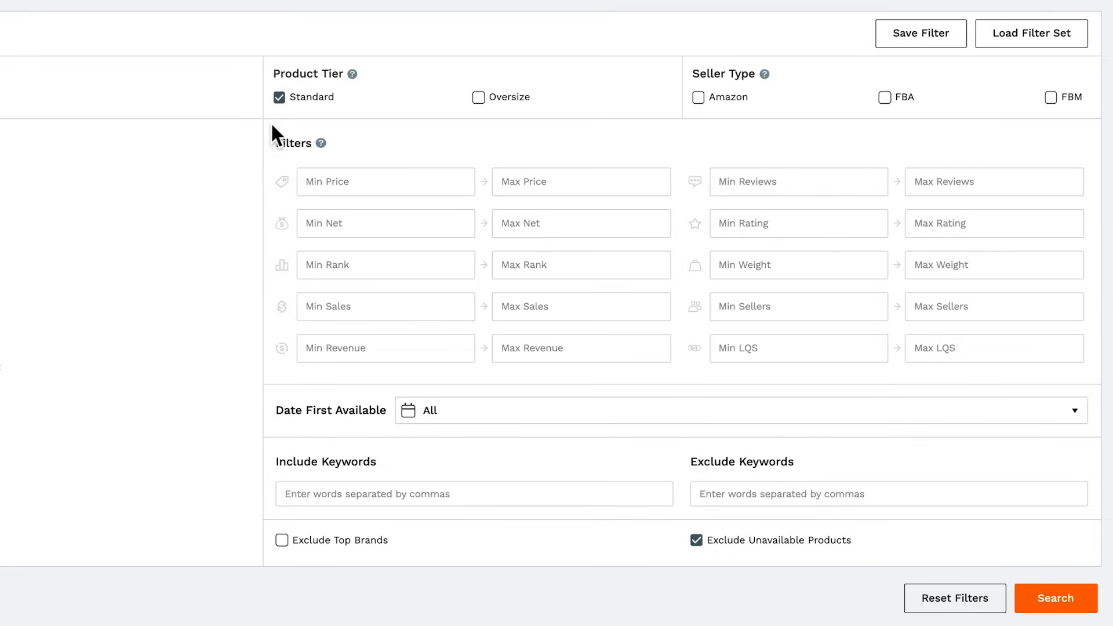
mouse_move(647, 137)
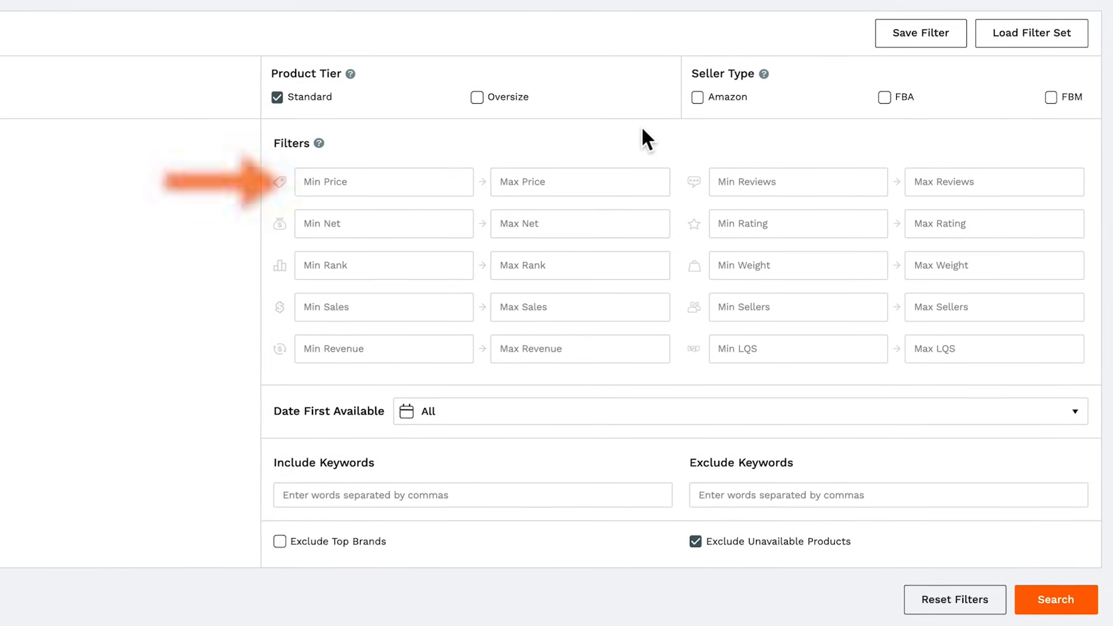
mouse_move(461, 167)
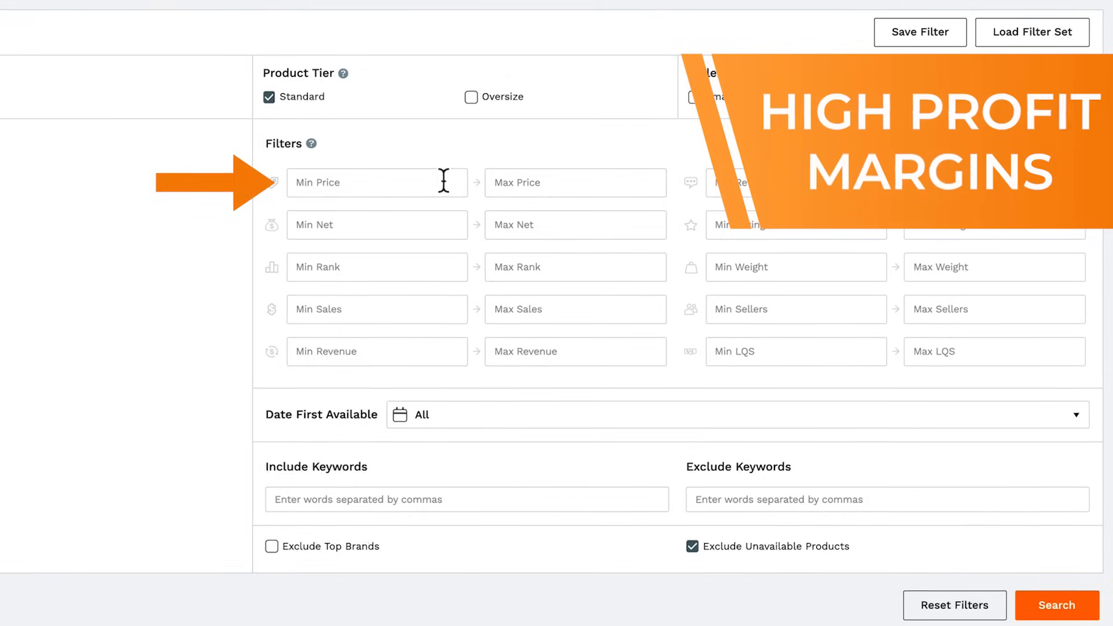
Step: Enter a minimum price of 18 and minimum sales of 300
type("18")
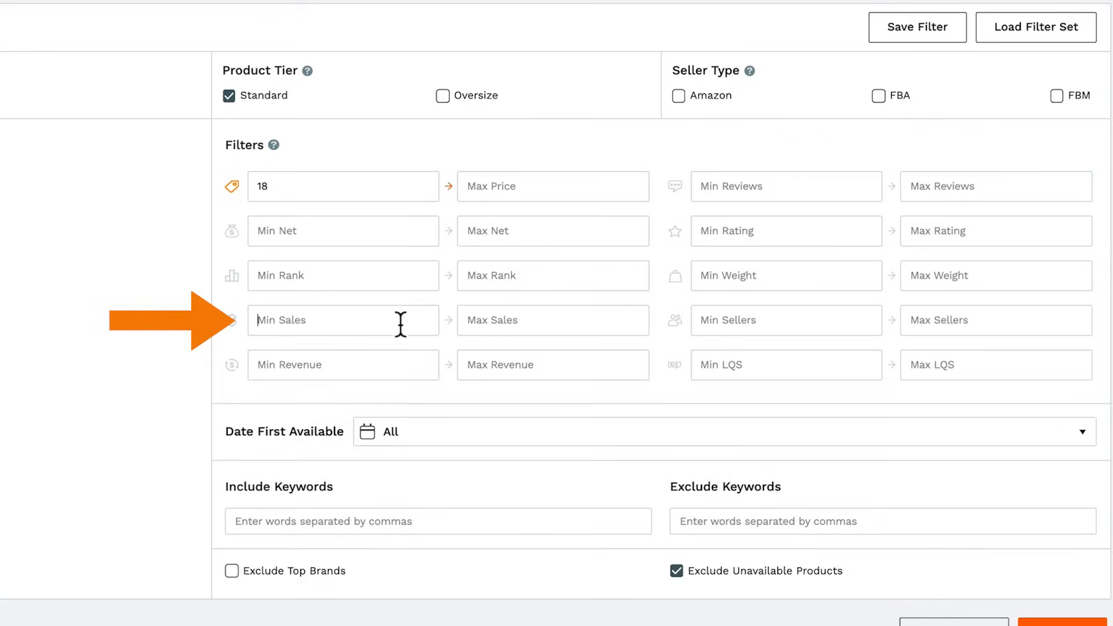
type("300")
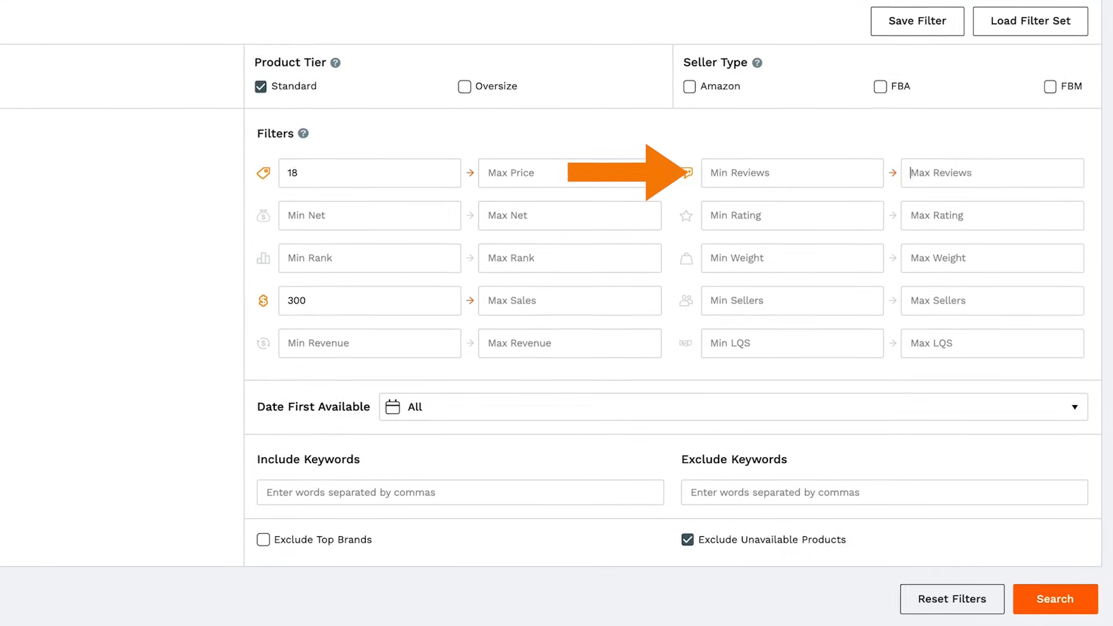
Step: Enter a maximum of 50 reviews and move down to the remaining filters
type("50")
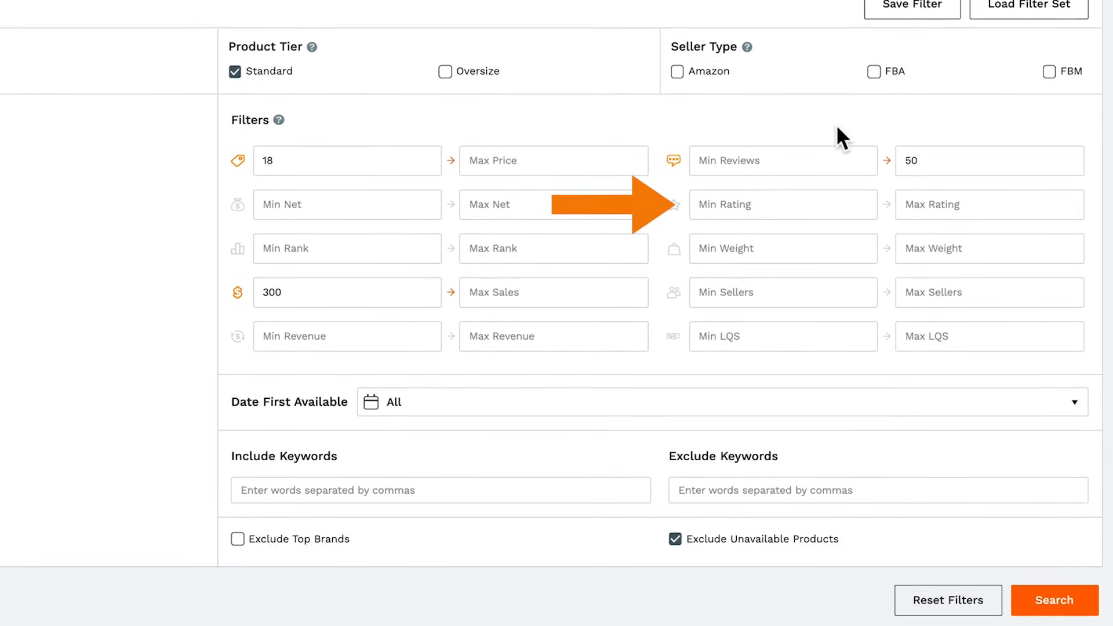
left_click(1054, 600)
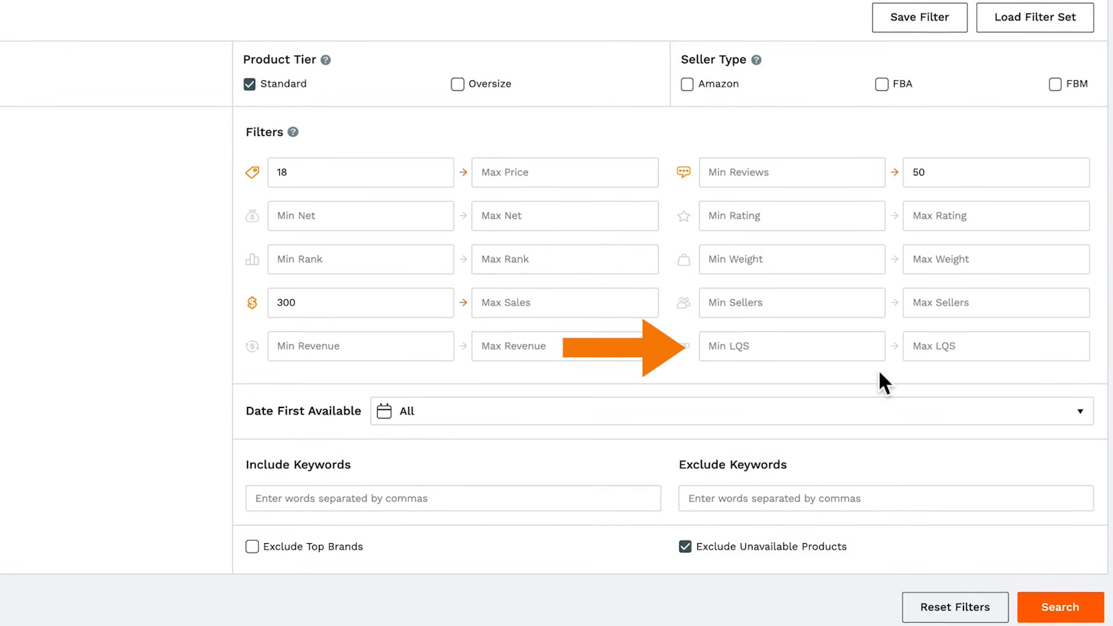
scroll("down", 3)
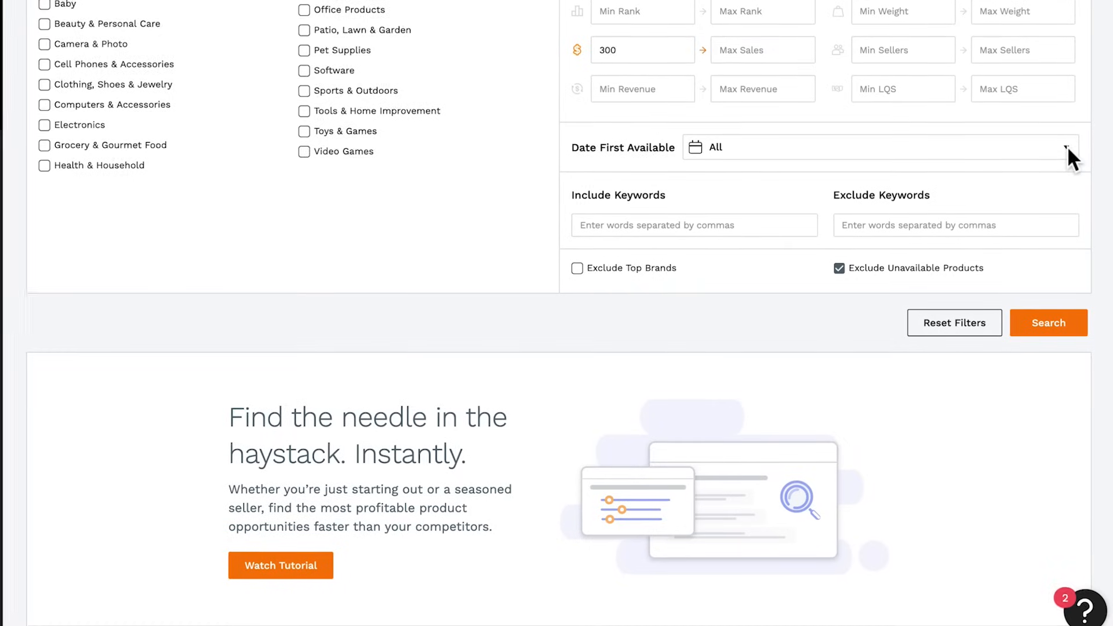
left_click(1064, 147)
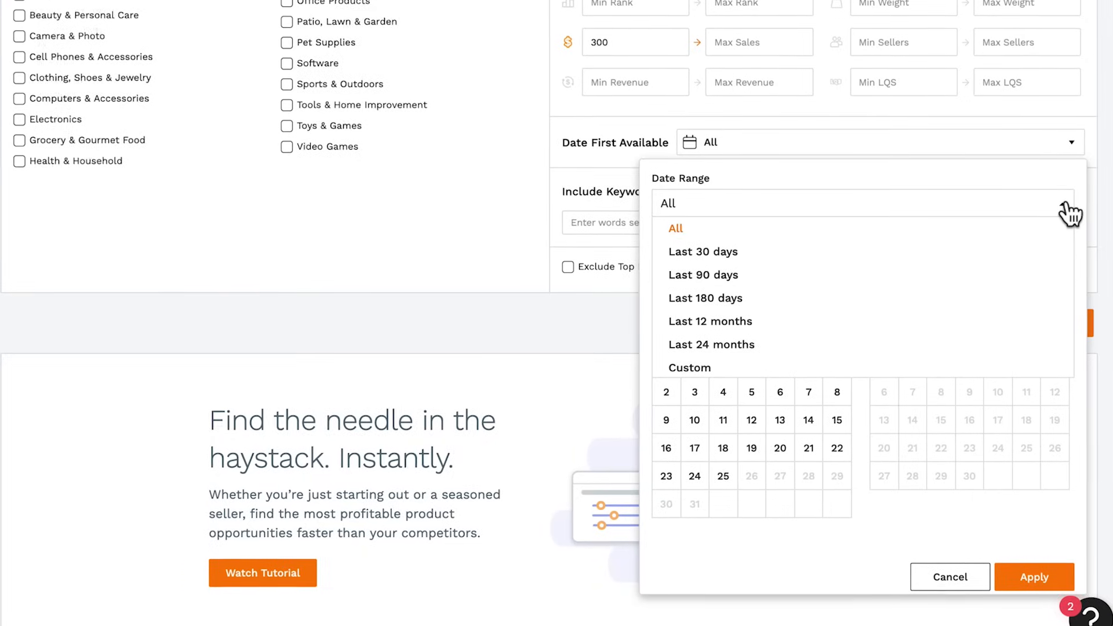
mouse_move(988, 294)
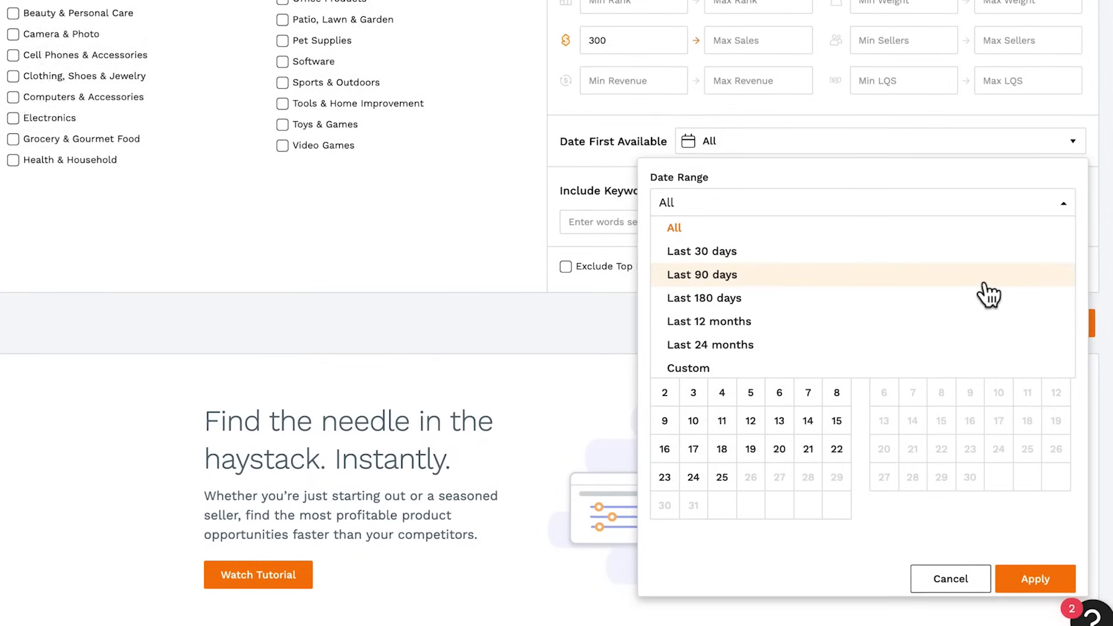
left_click(702, 274)
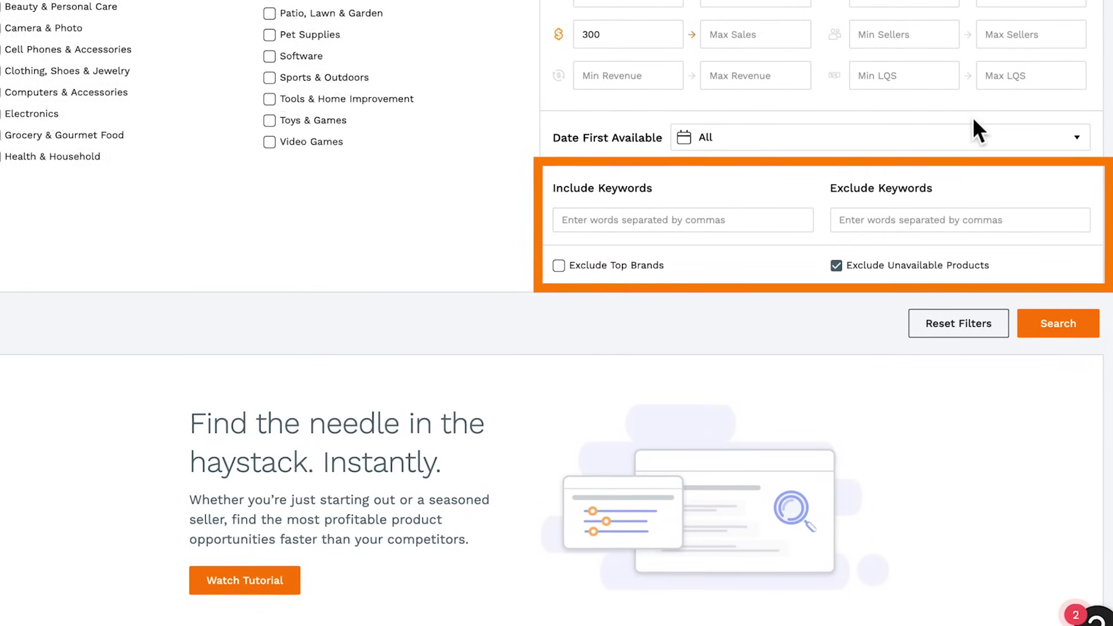
Step: Enter 'Face Mask, Sanitizer' as excluded keywords for the search
type("F")
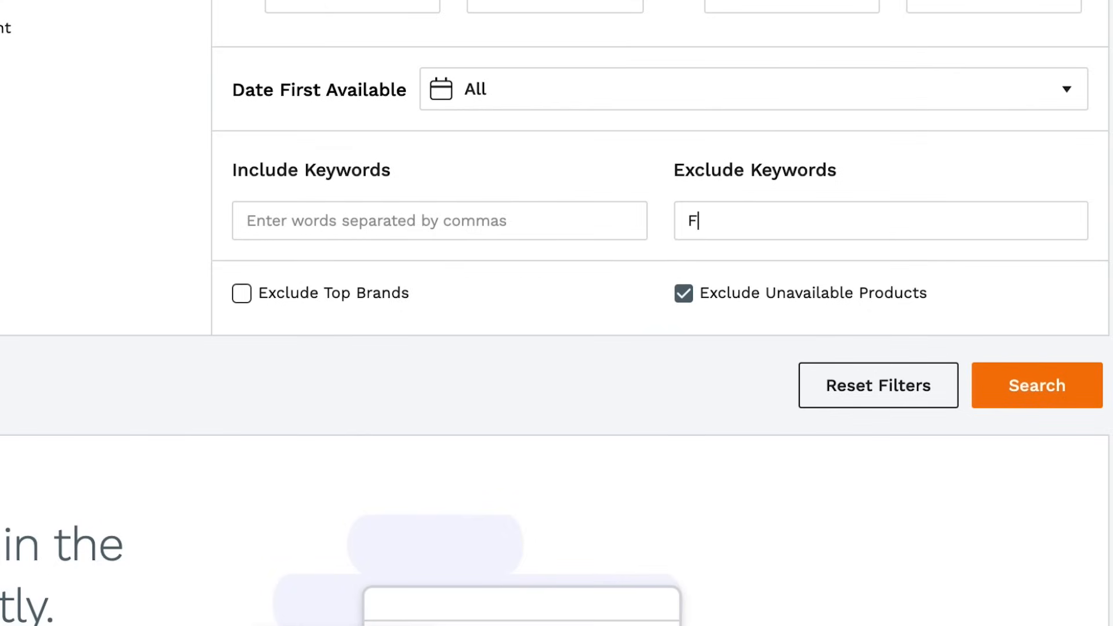
type("ace Mask, Sani")
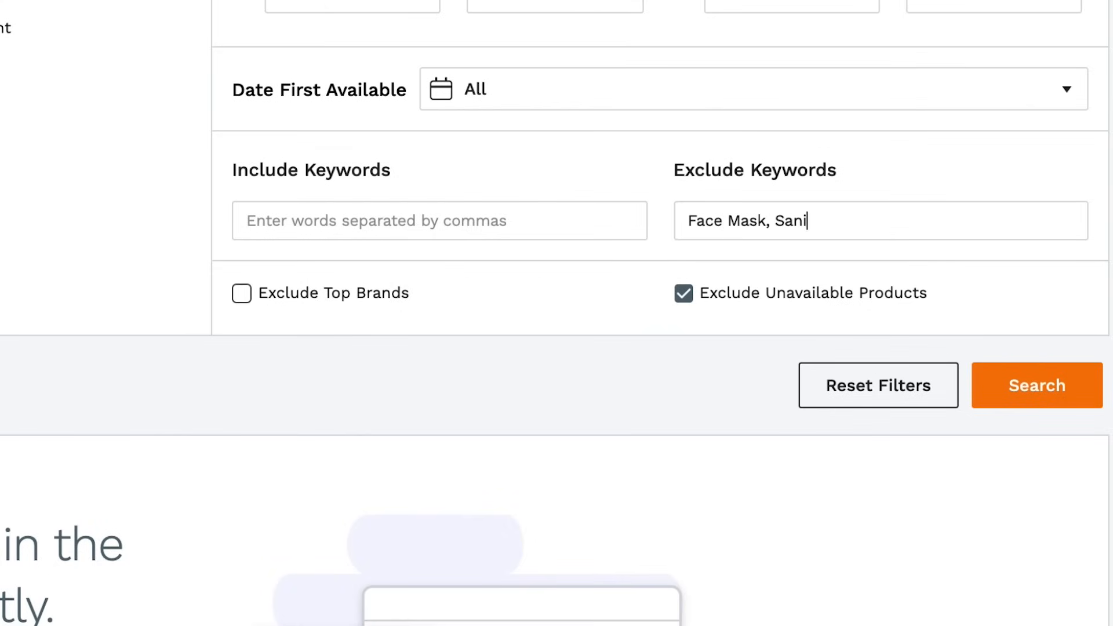
type("tizer")
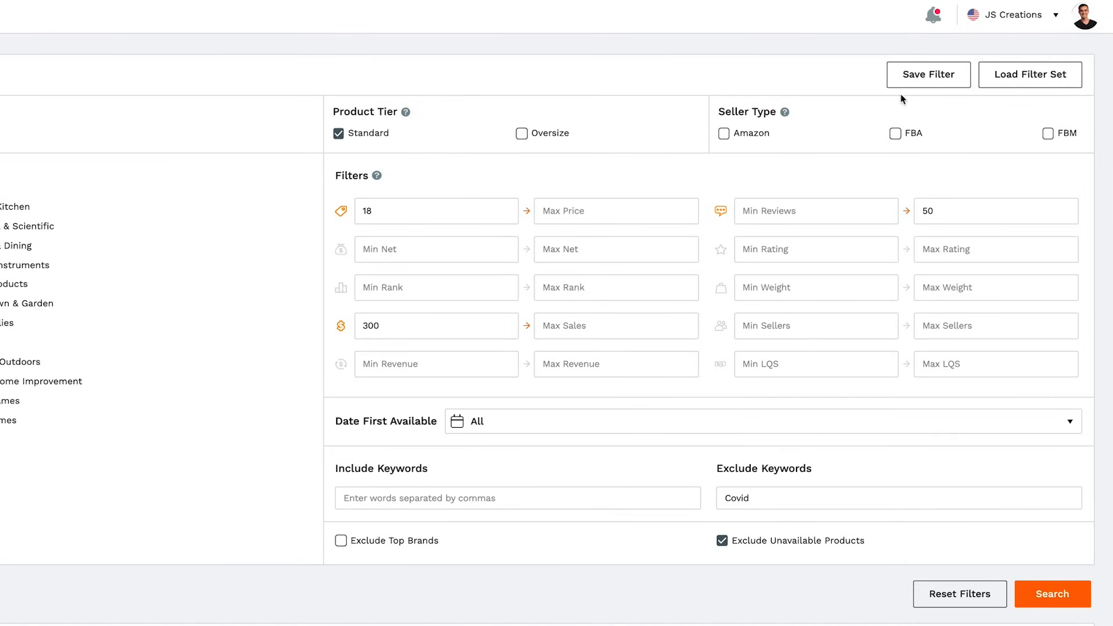
left_click(927, 75)
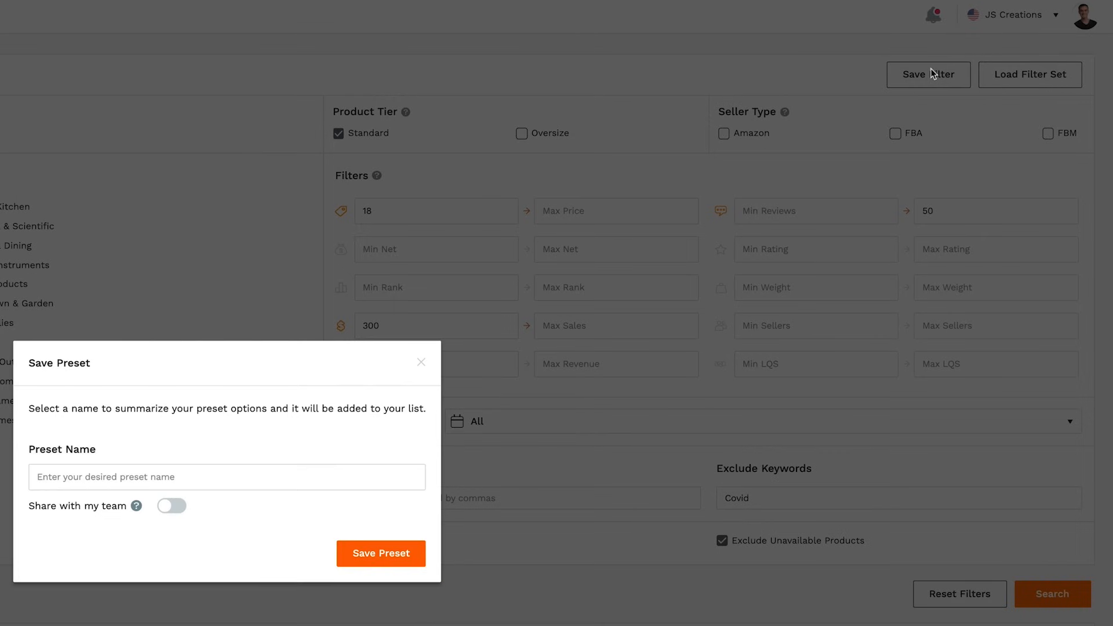
left_click(419, 363)
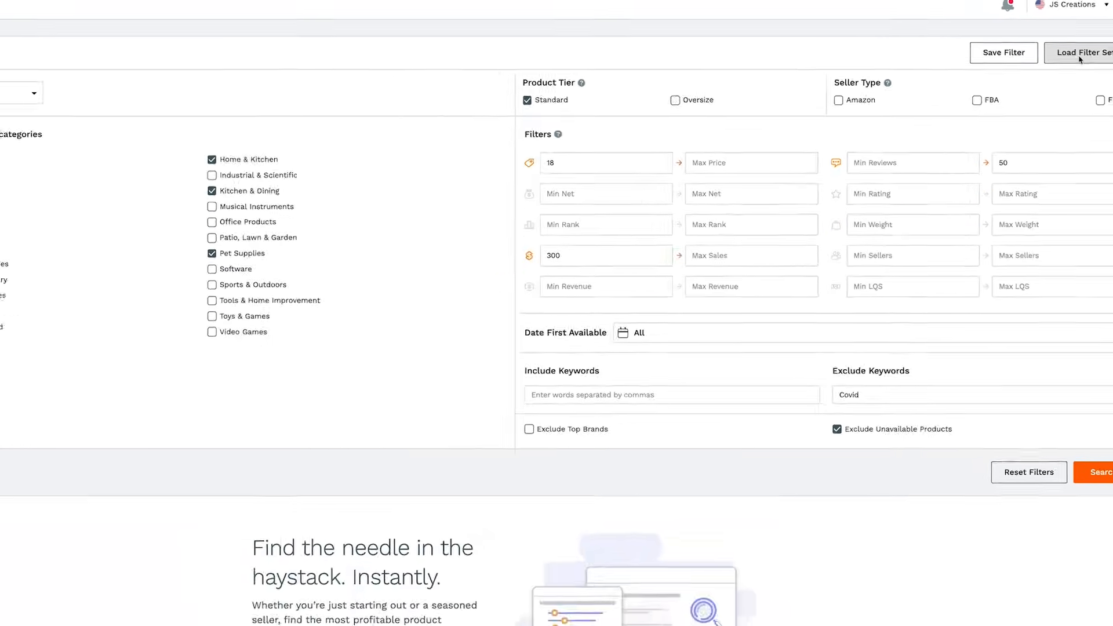
left_click(1080, 53)
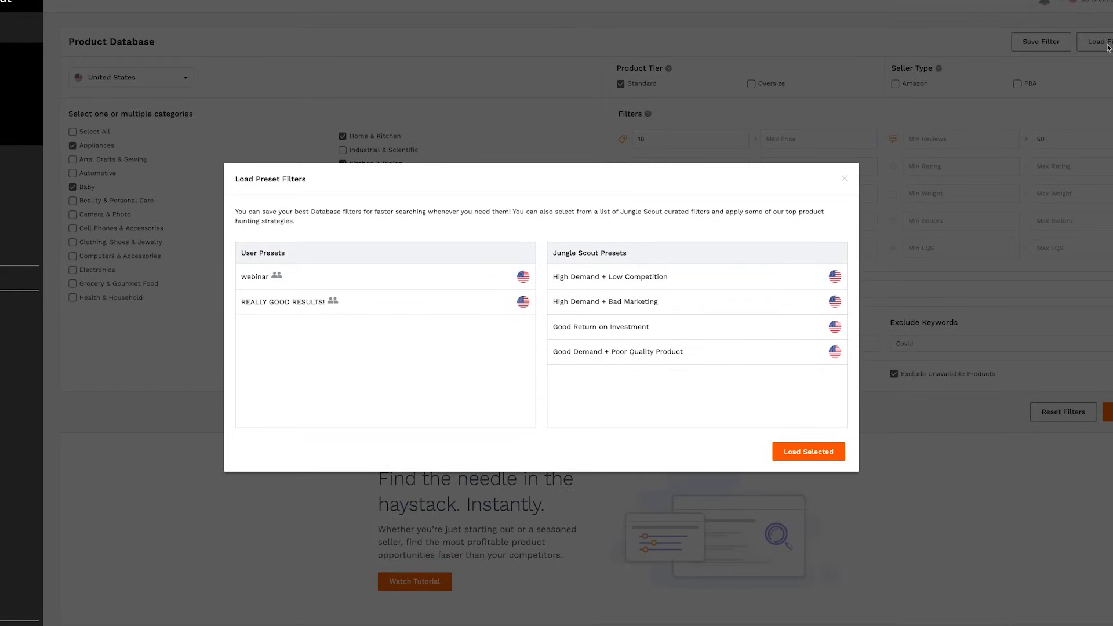
mouse_move(903, 218)
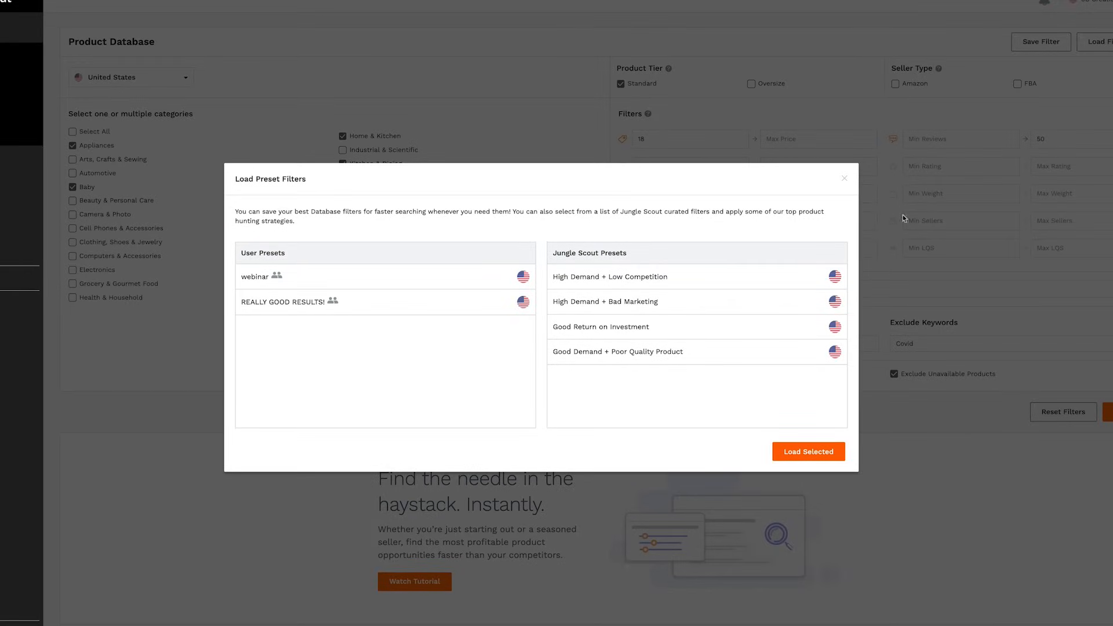
left_click(844, 179)
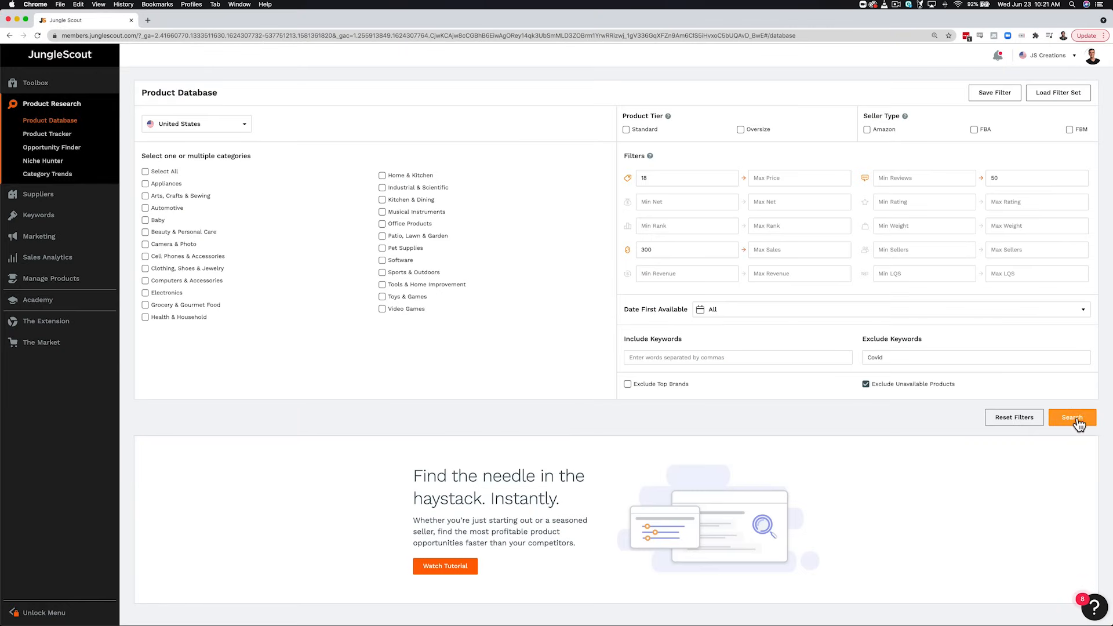
left_click(1071, 417)
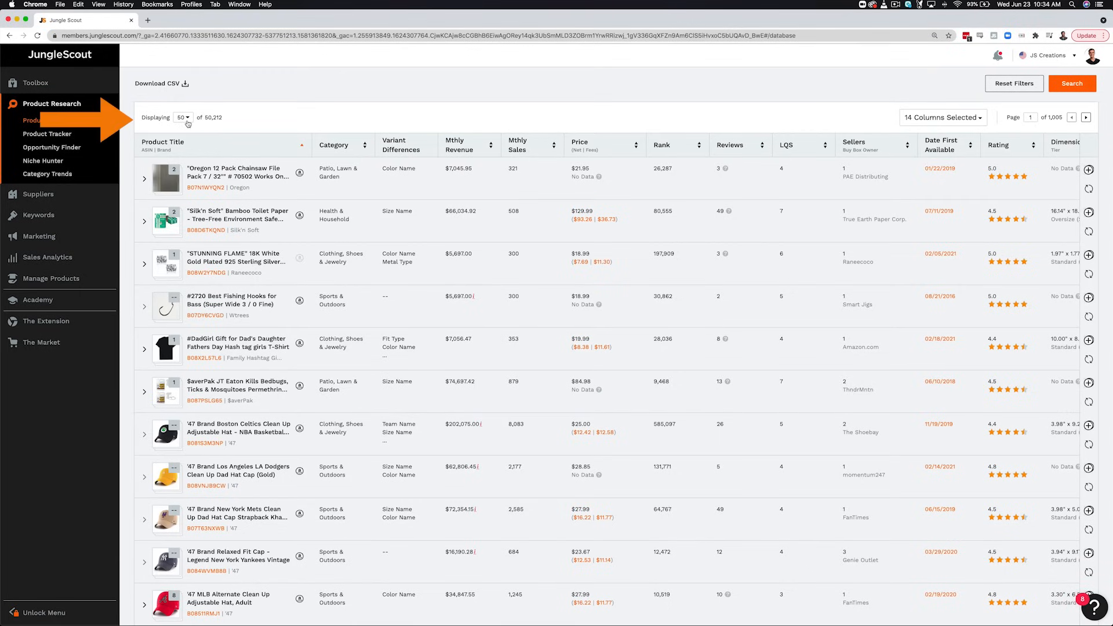
left_click(182, 117)
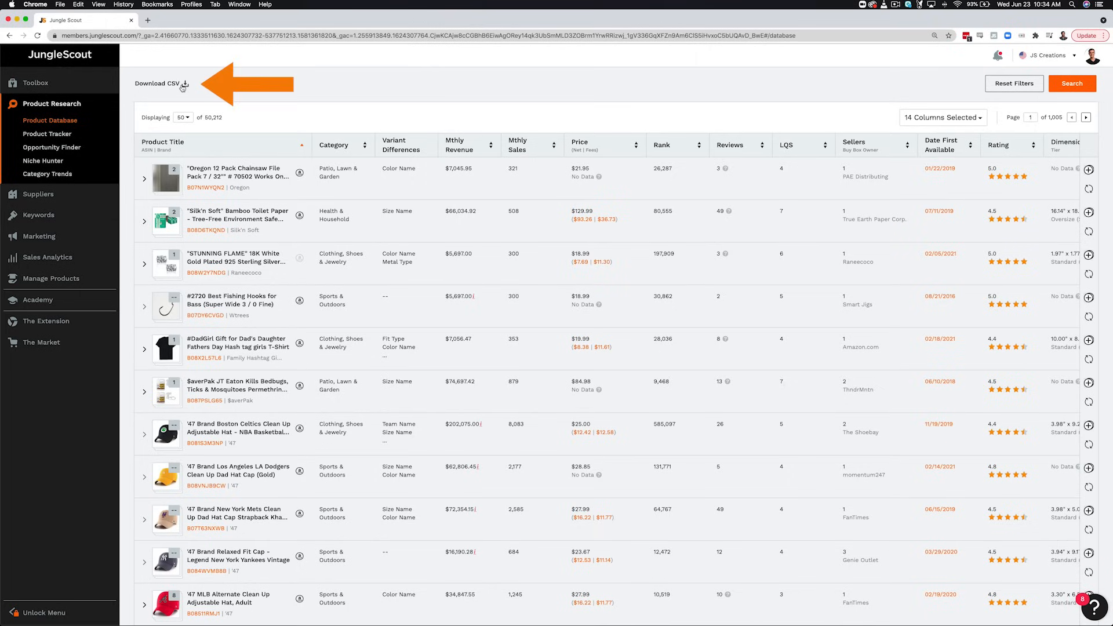
left_click(184, 84)
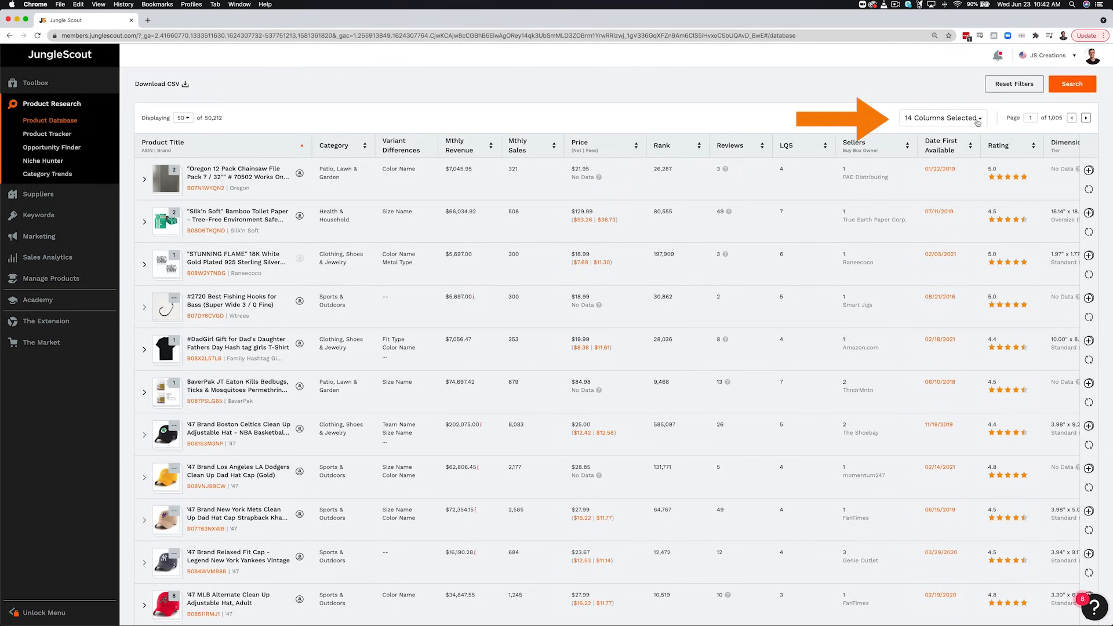
left_click(942, 118)
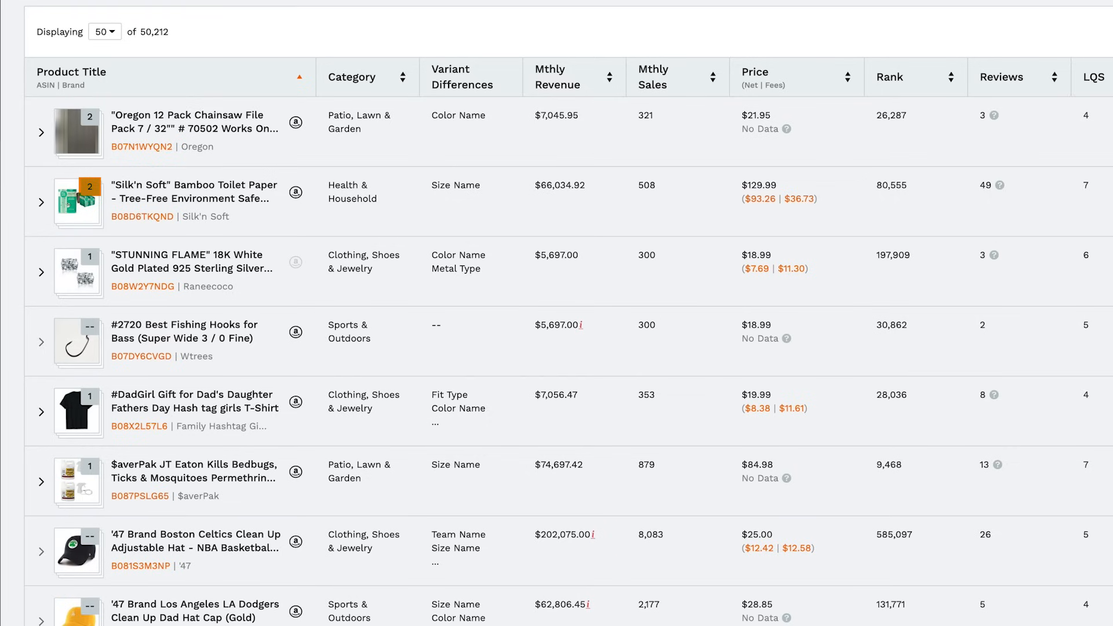
mouse_move(43, 204)
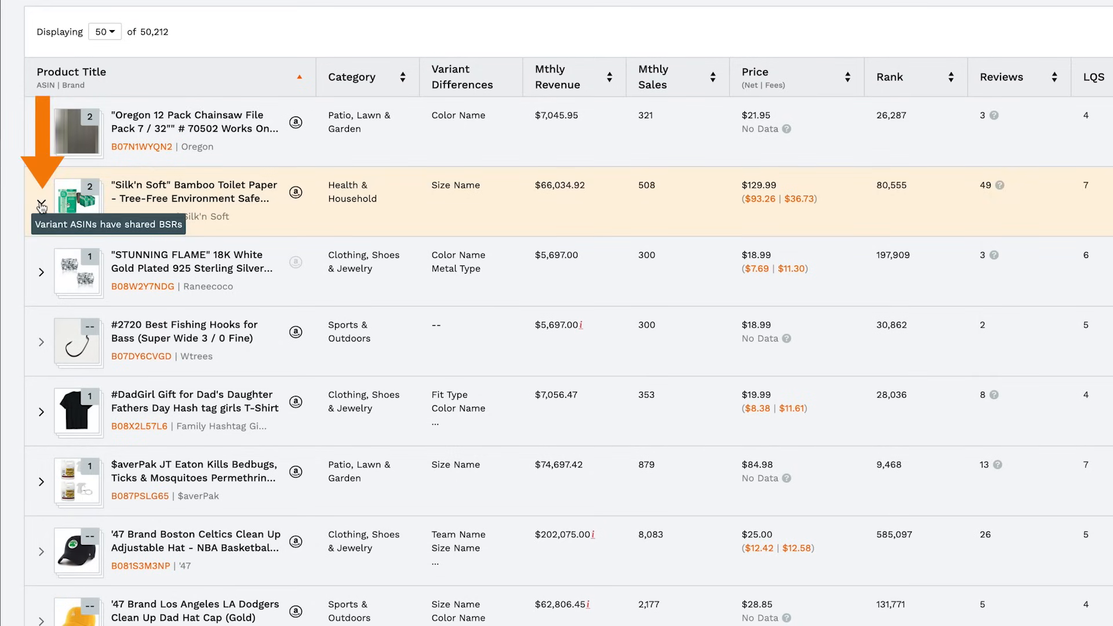
Step: Expand the Silk'n Soft bamboo toilet paper row and follow its ASIN link
left_click(42, 193)
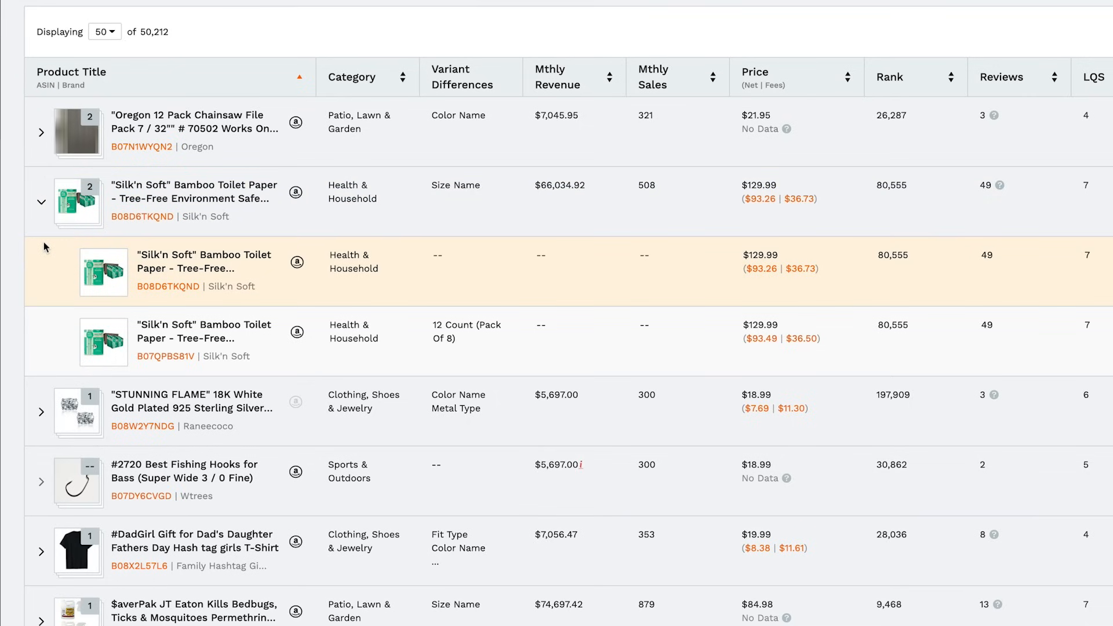
mouse_move(141, 216)
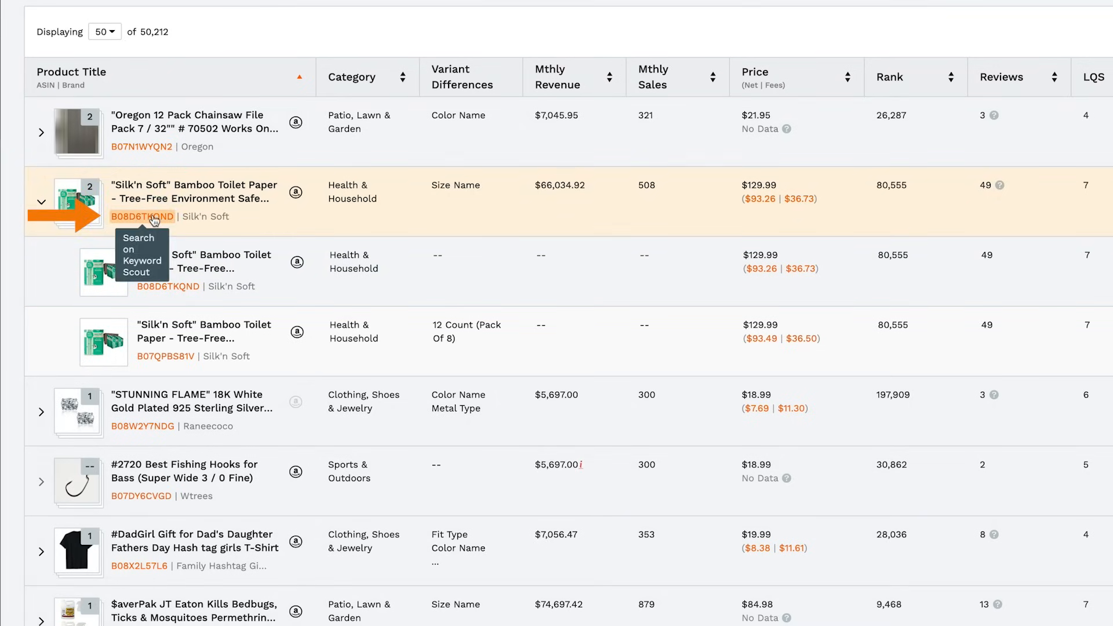
left_click(141, 255)
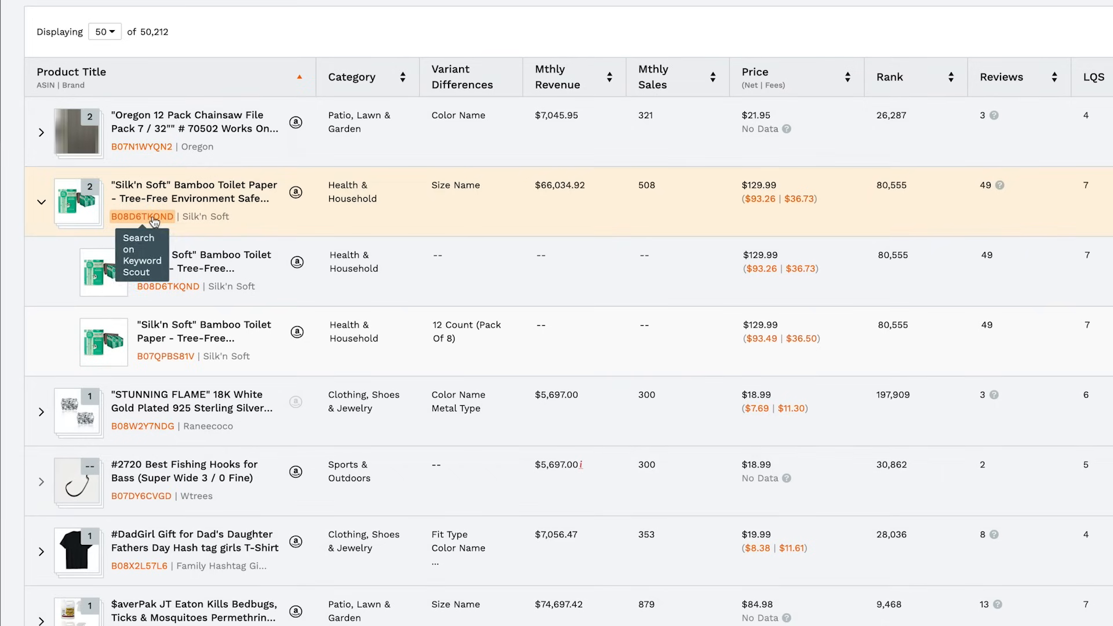
mouse_move(295, 193)
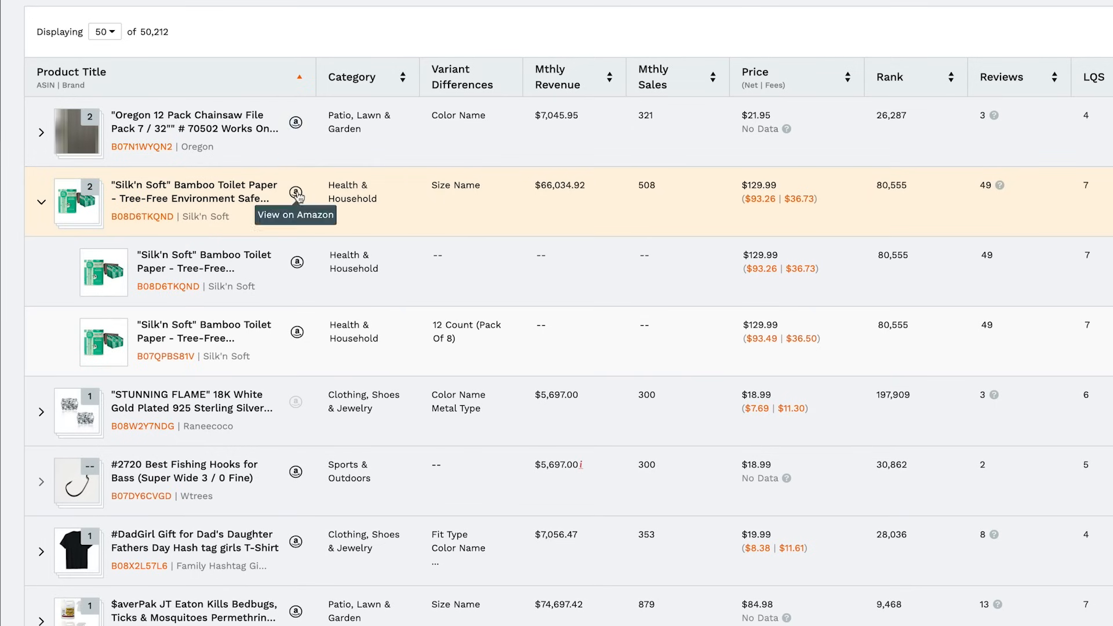
Step: View the bamboo toilet paper listing on Amazon, then return to the Jungle Scout results
left_click(296, 191)
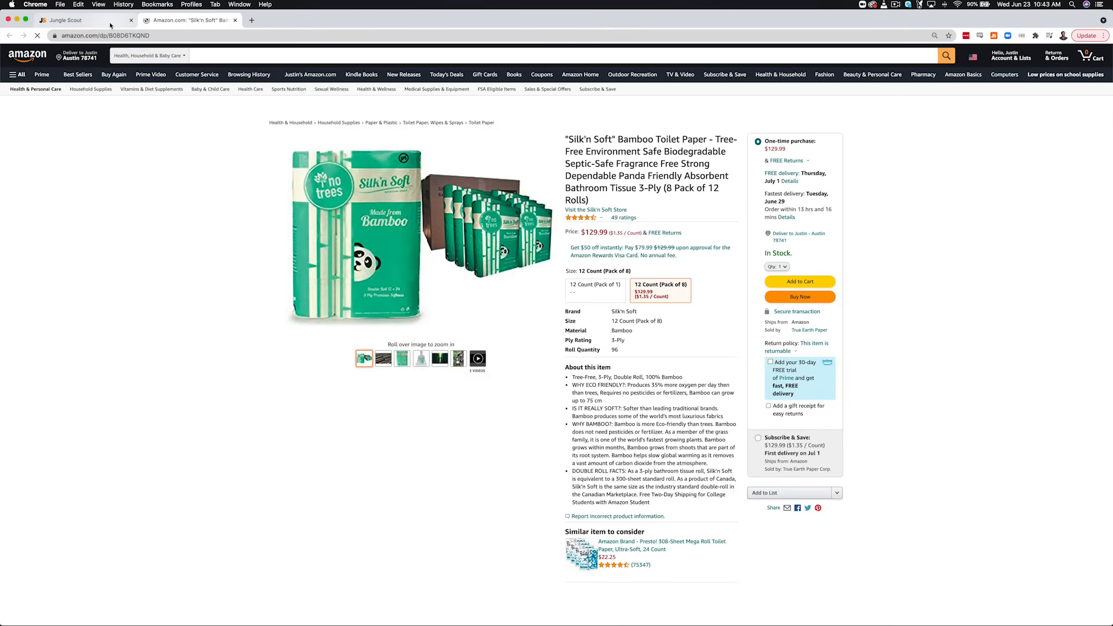
left_click(67, 20)
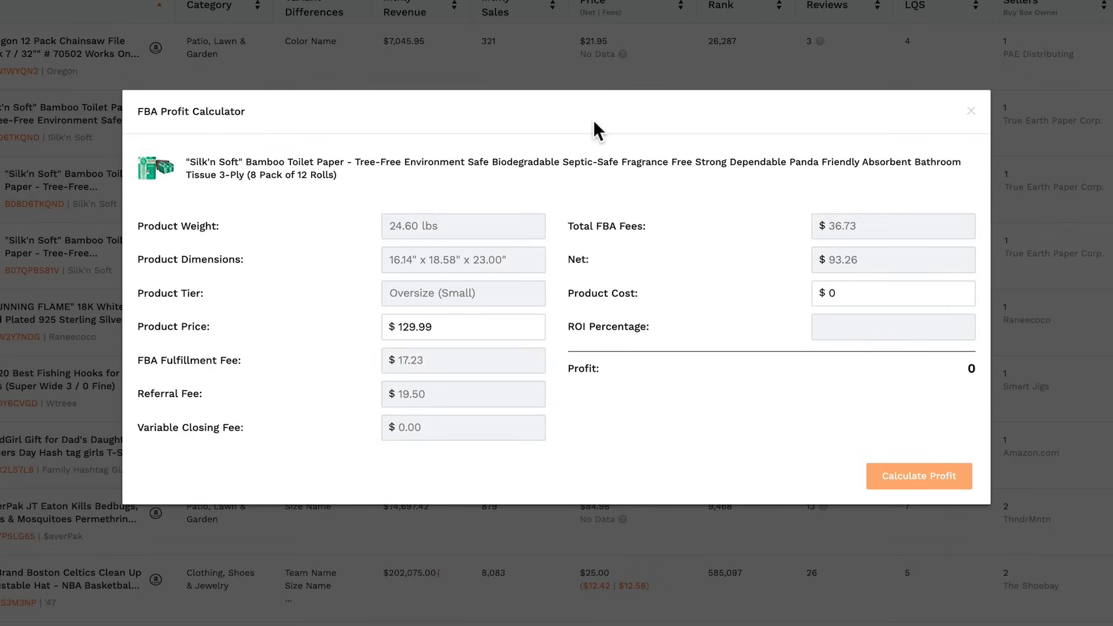
Step: Calculate the profit at a $30 product cost, giving $66.52, and close the calculator
left_click(893, 293)
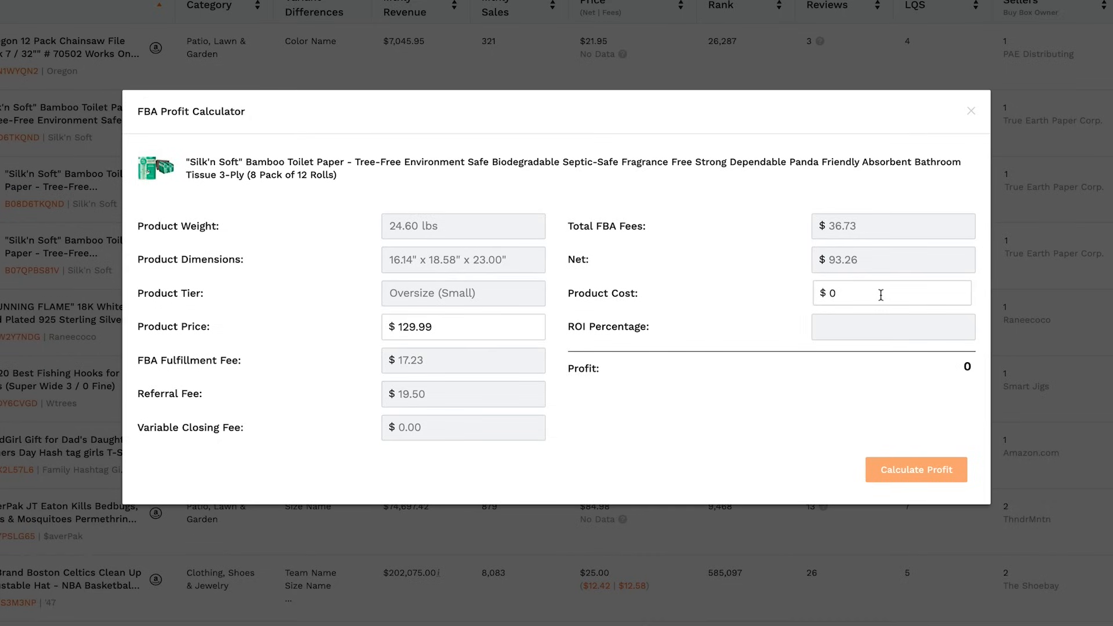
type("30")
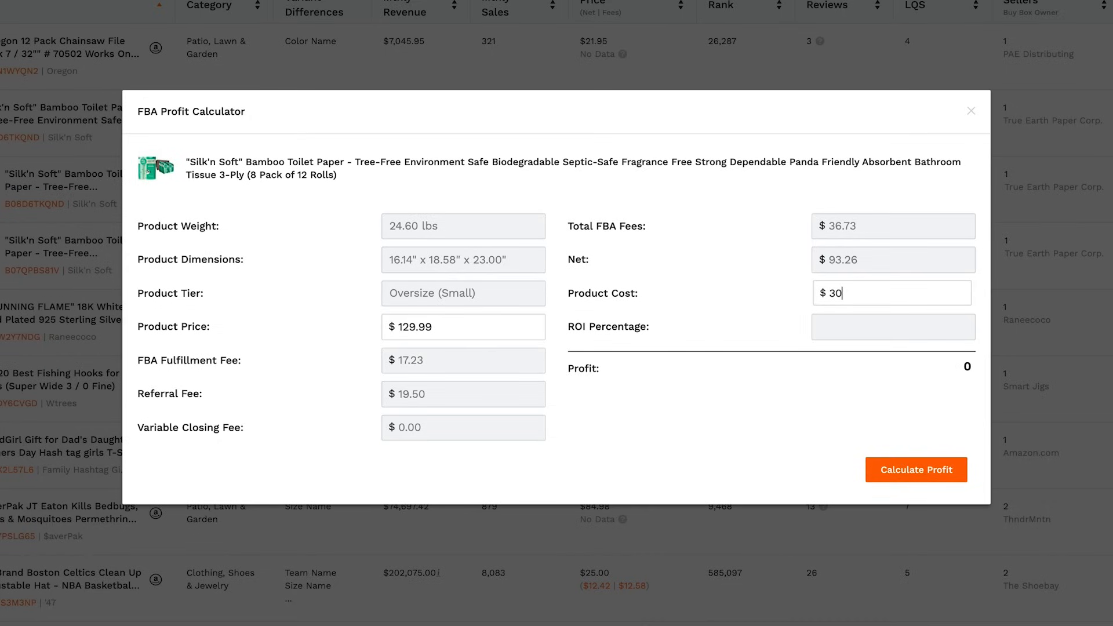
left_click(916, 469)
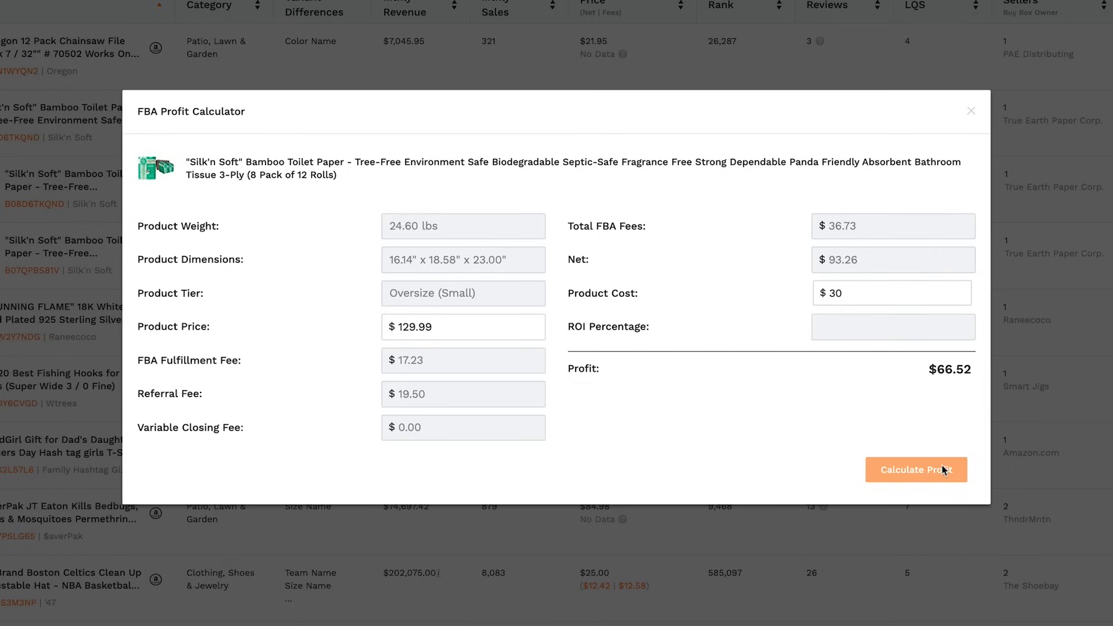
left_click(970, 111)
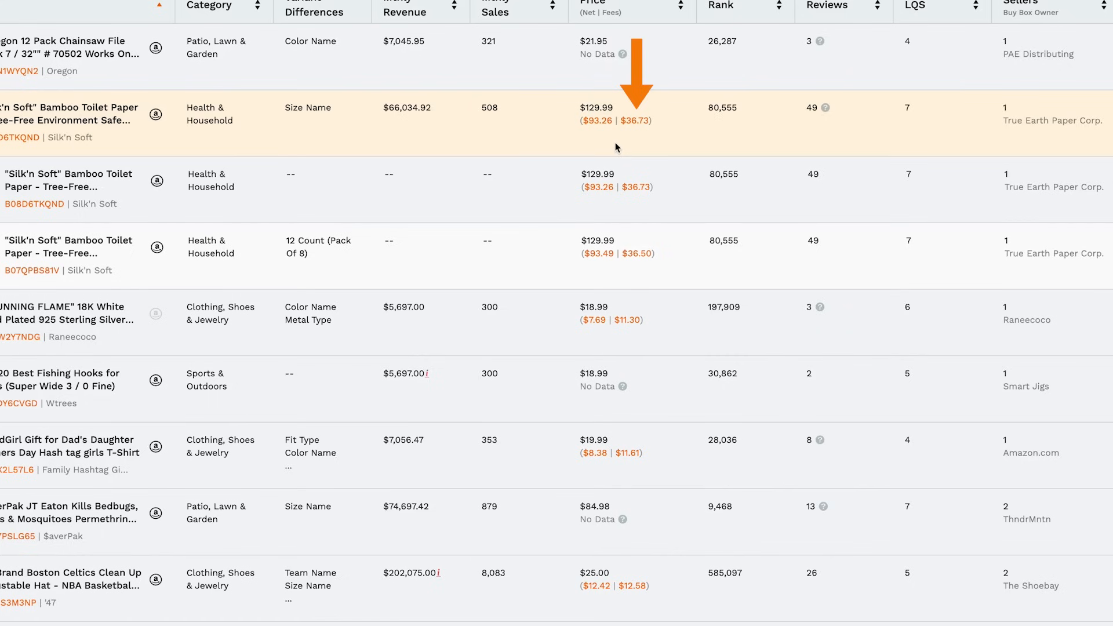
Step: Review the $36.73 FBA fee breakdown for the bamboo toilet paper and dismiss it
left_click(628, 120)
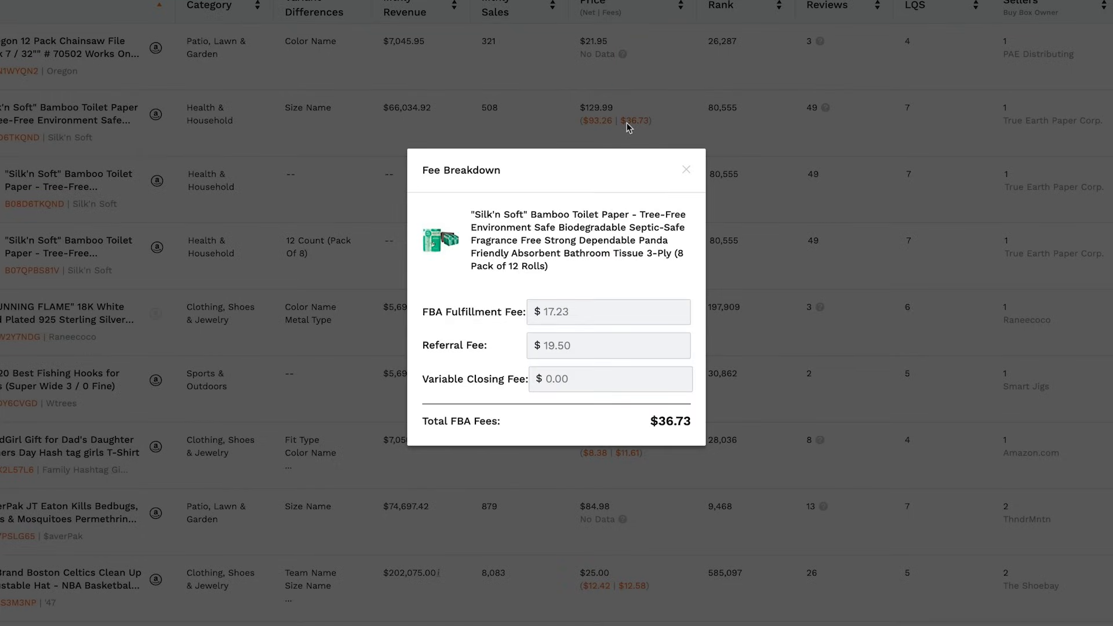
left_click(685, 170)
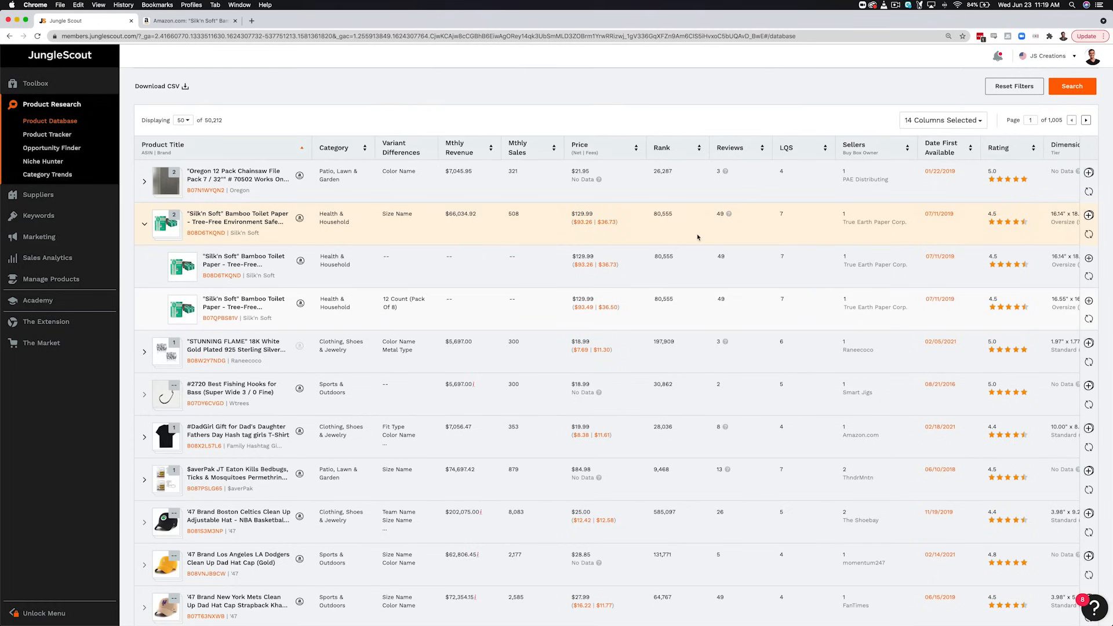
Step: Scroll the results table right and refresh the Silk'n Soft product data
scroll("right", 3)
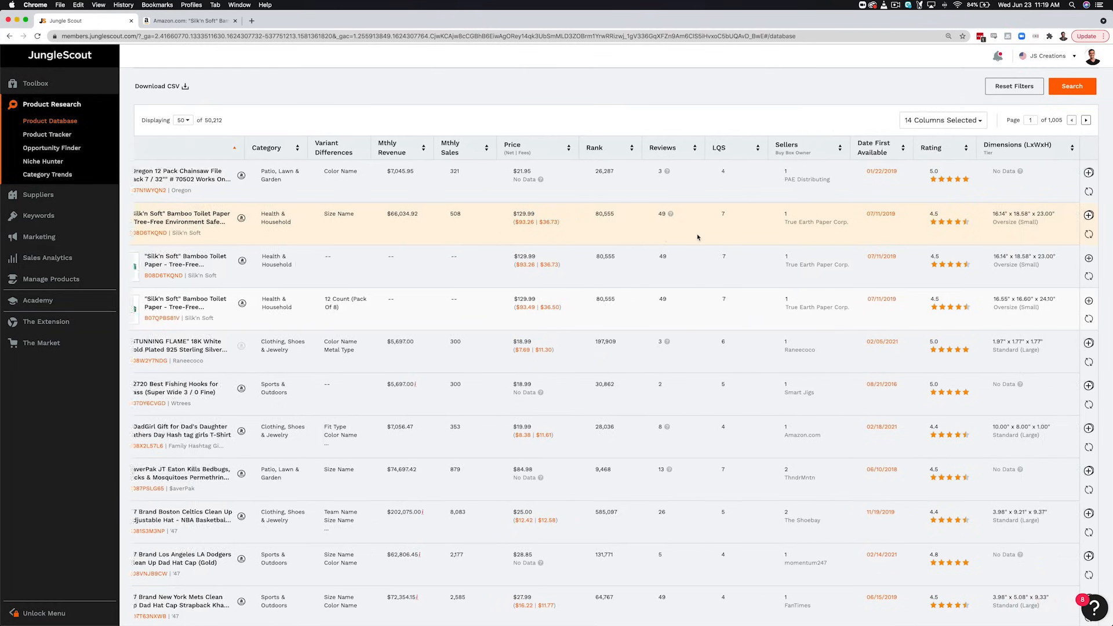
scroll("right", 3)
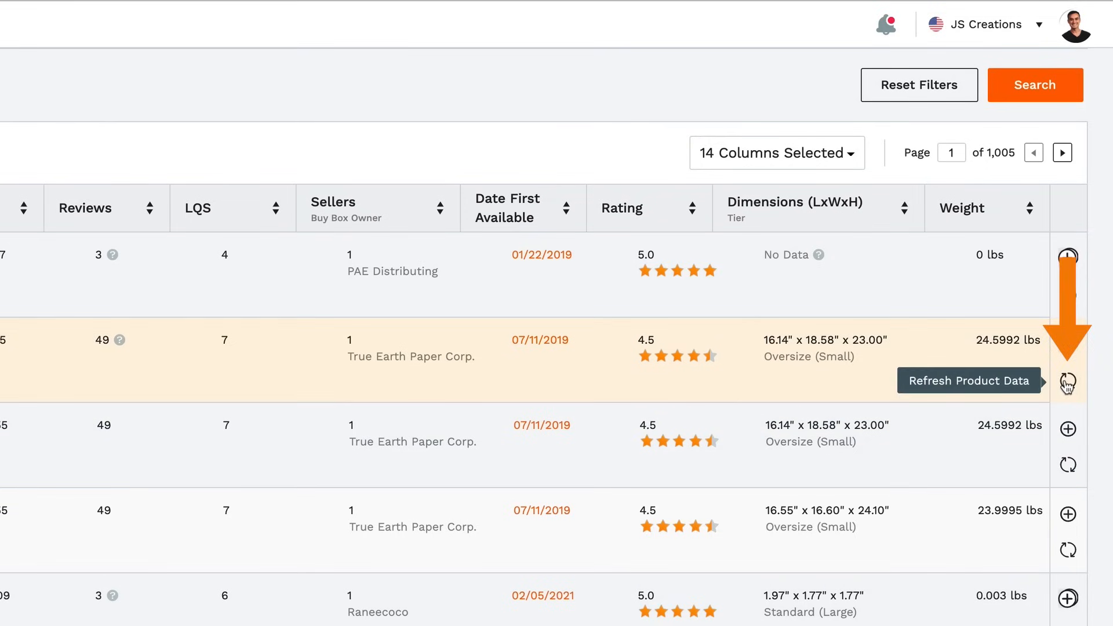
left_click(1066, 387)
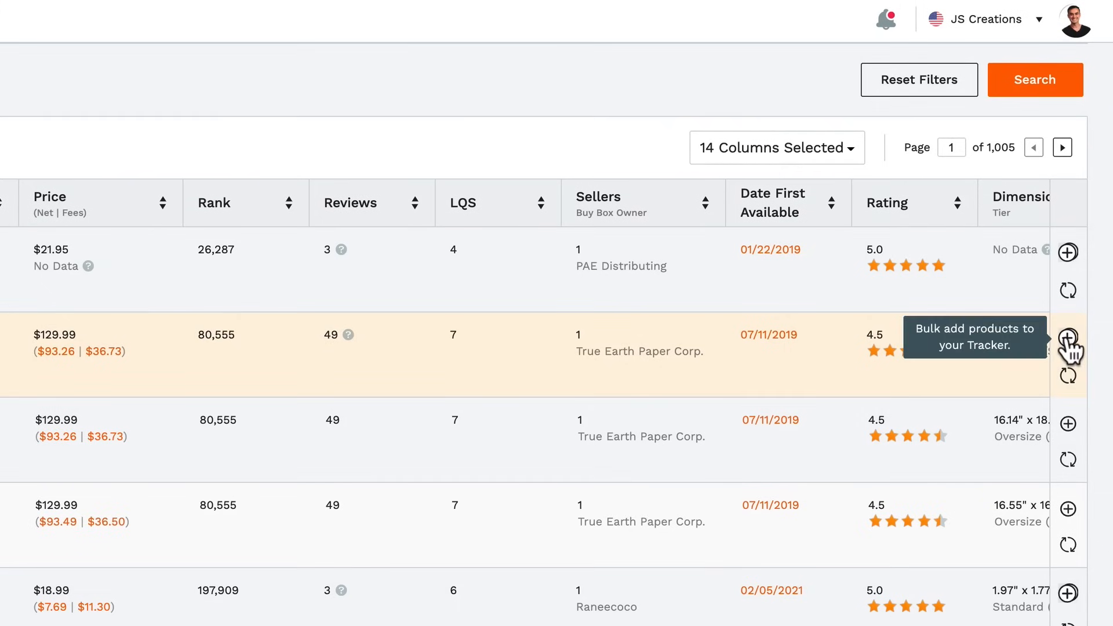
Step: Create a new tracker group named Bamboo Toilet Paper and add the Silk'n Soft listing to it
left_click(1066, 337)
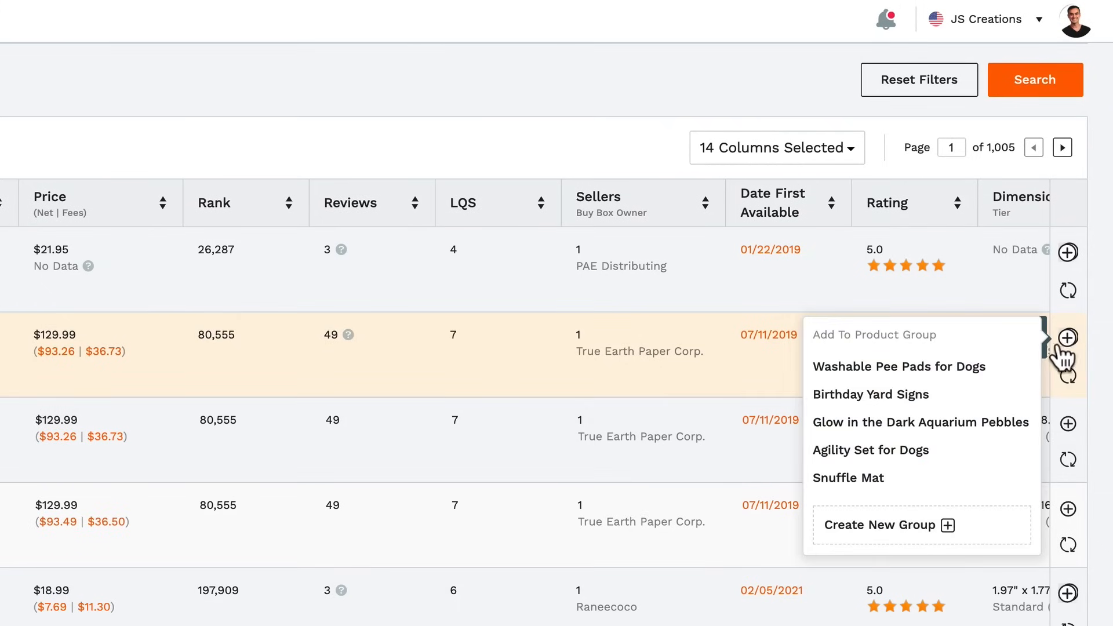
left_click(880, 524)
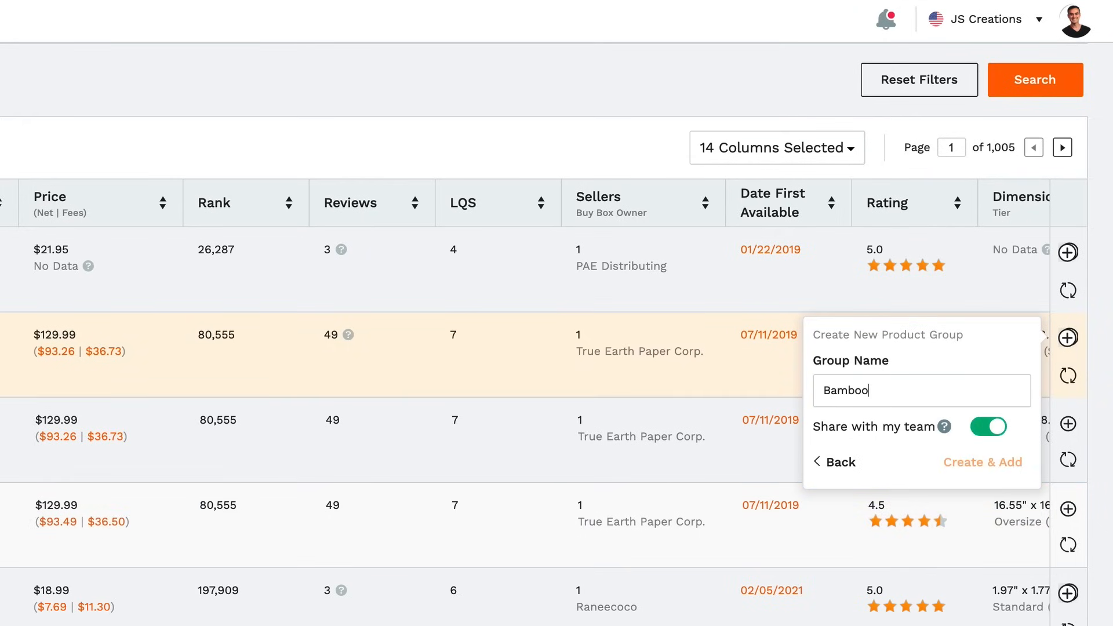
type("Toilet Paper")
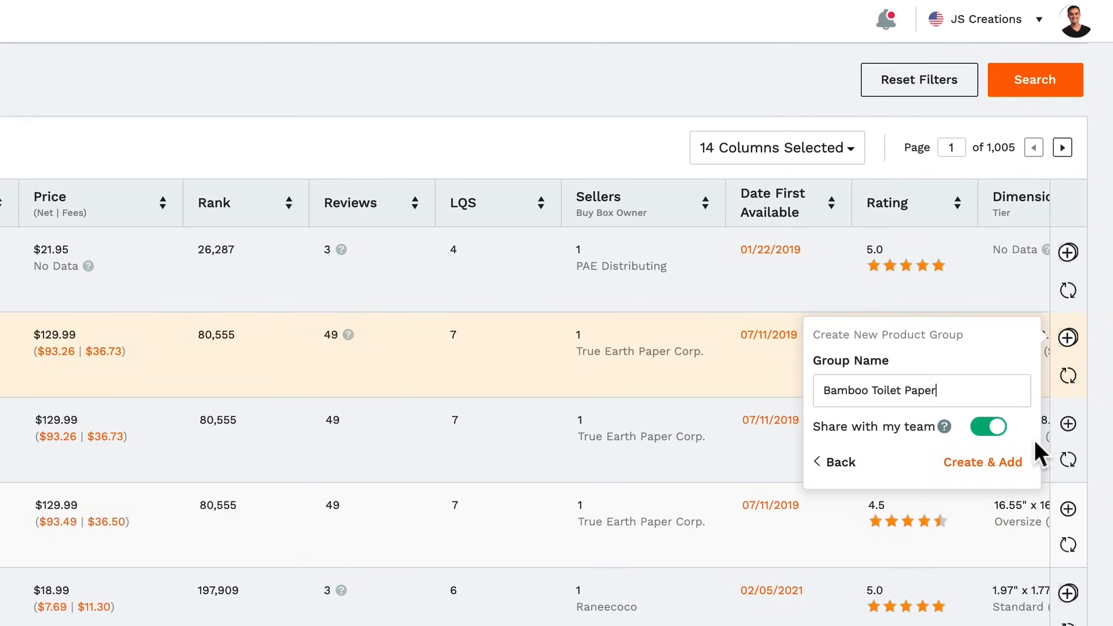
left_click(982, 463)
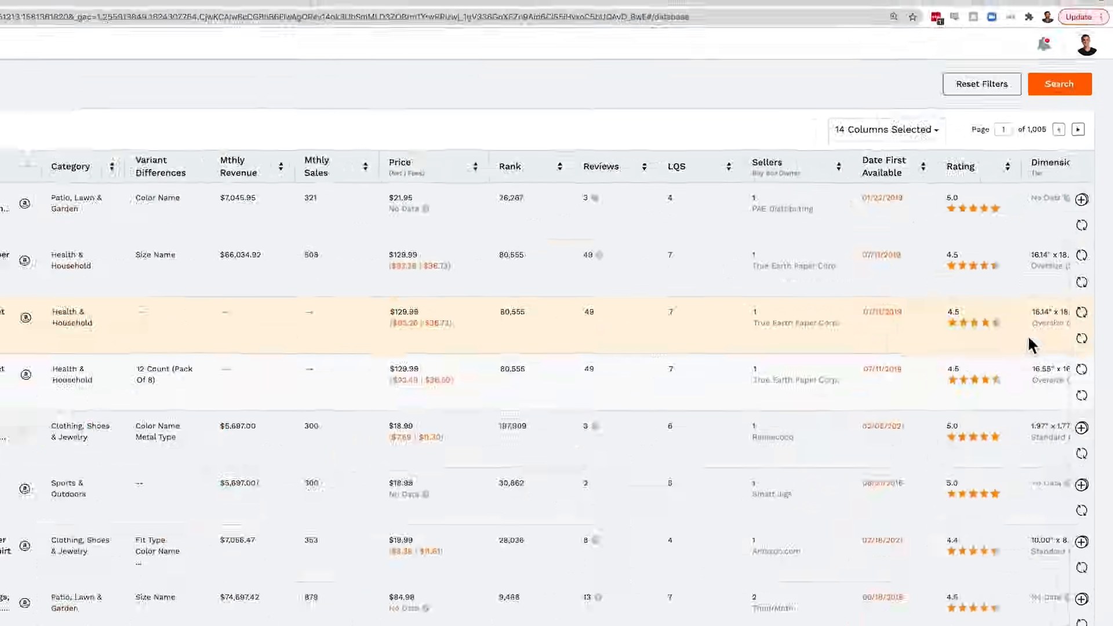